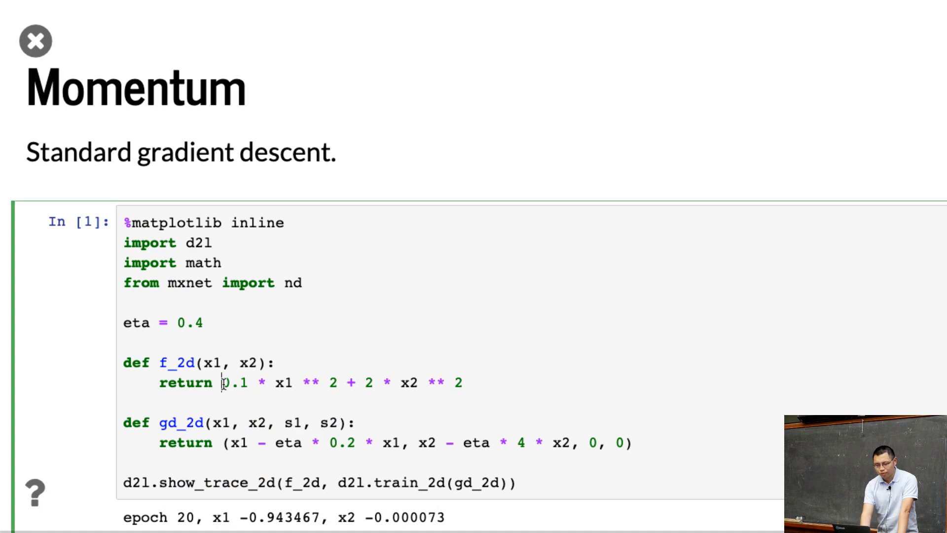
- Highlight gamma and the velocity terms in the momentum_2d v1 update line
drag(222, 382, 290, 382)
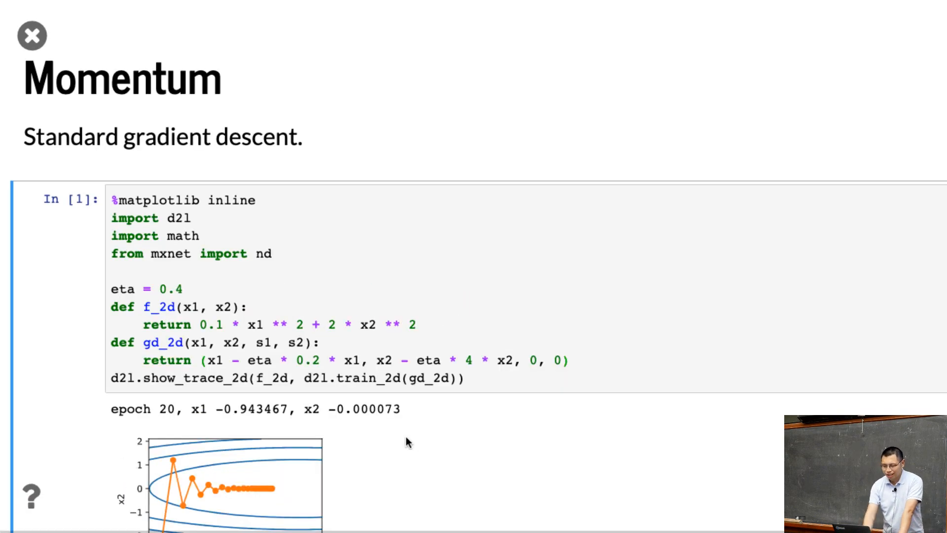
mouse_move(192, 495)
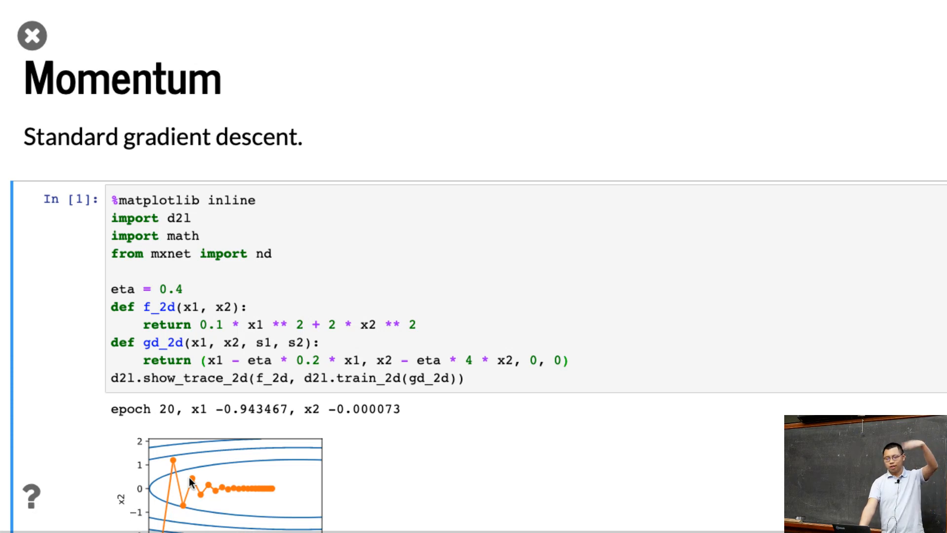
mouse_move(416, 495)
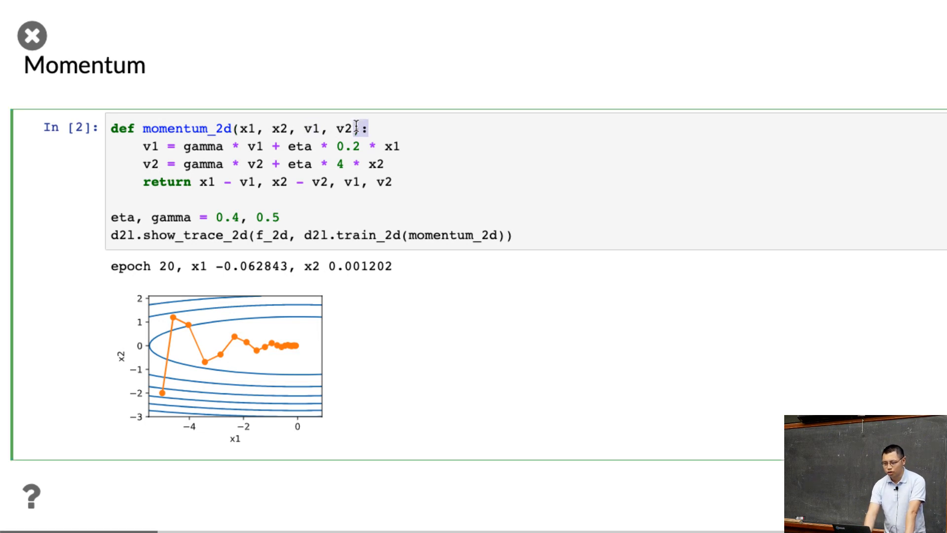
double_click(202, 147)
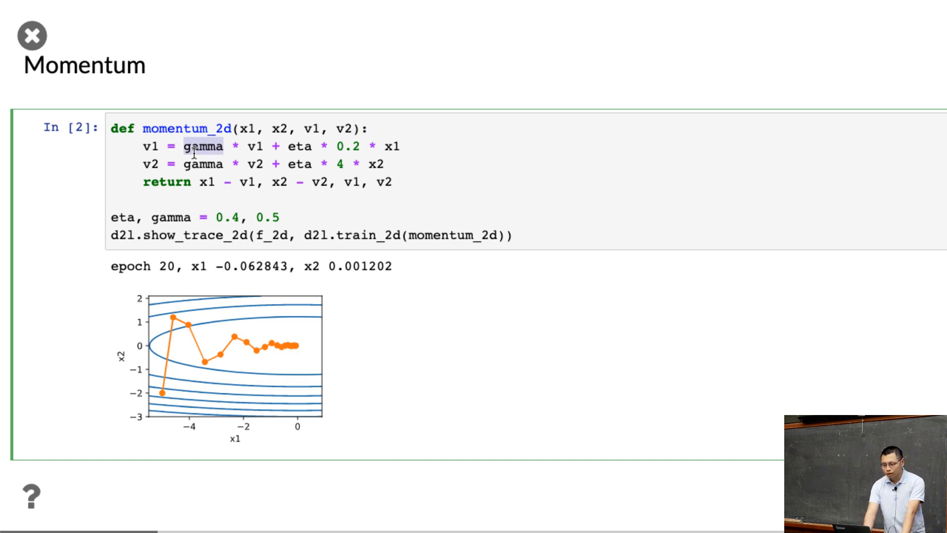
drag(184, 146, 372, 146)
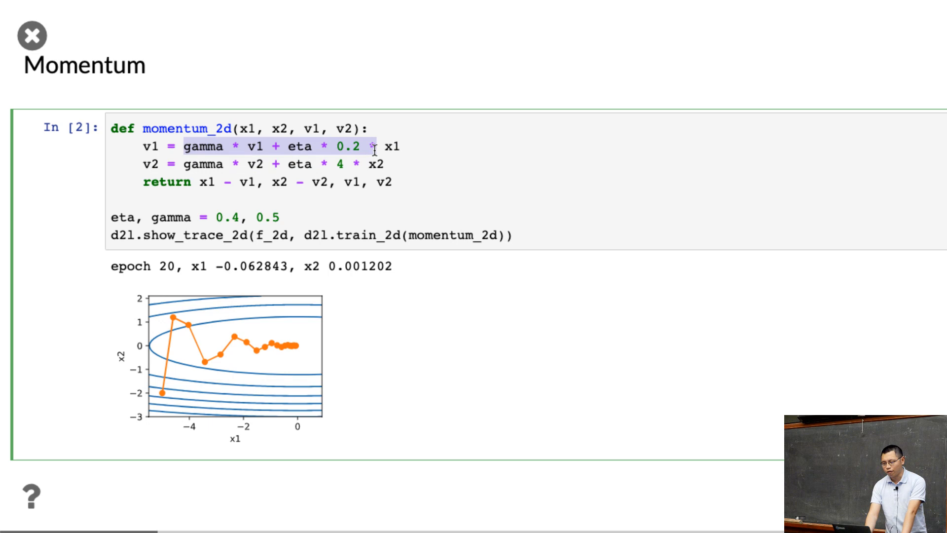
drag(375, 146, 338, 164)
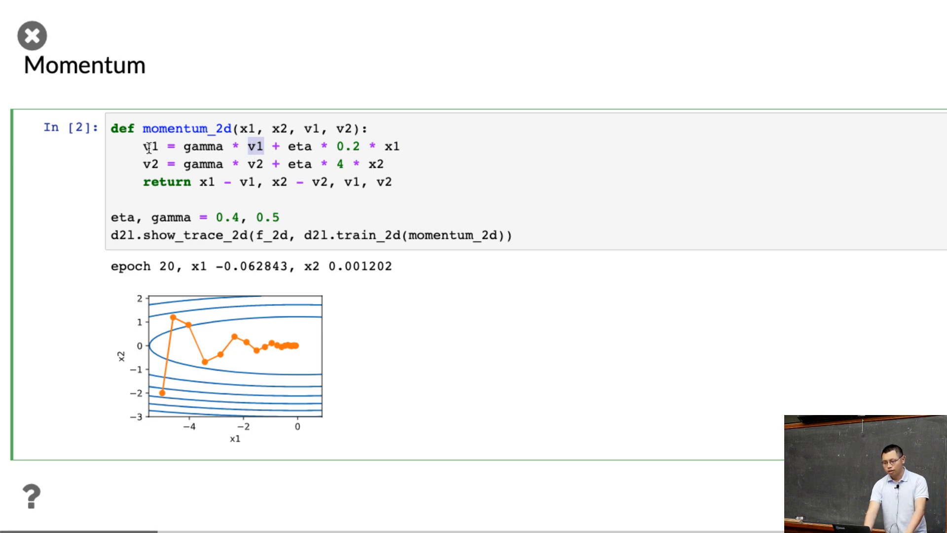
mouse_move(209, 181)
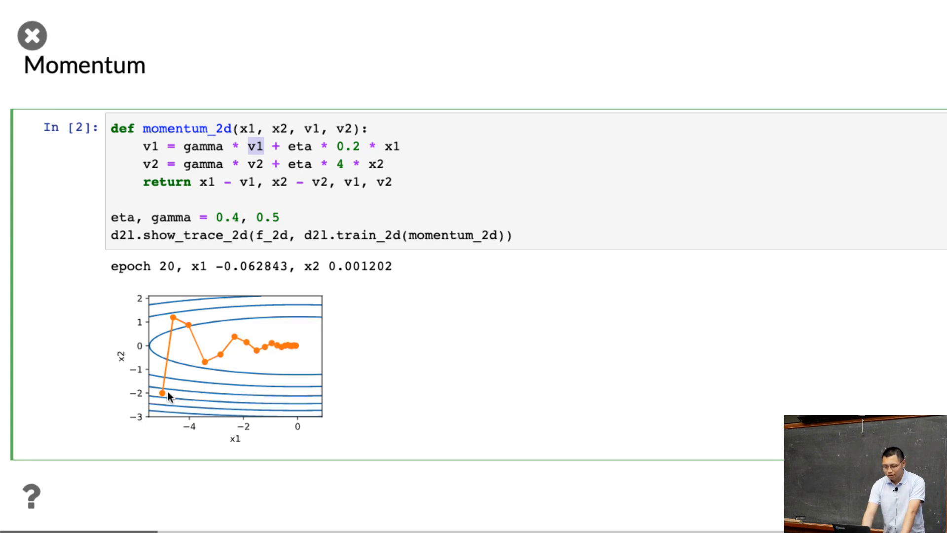
mouse_move(182, 341)
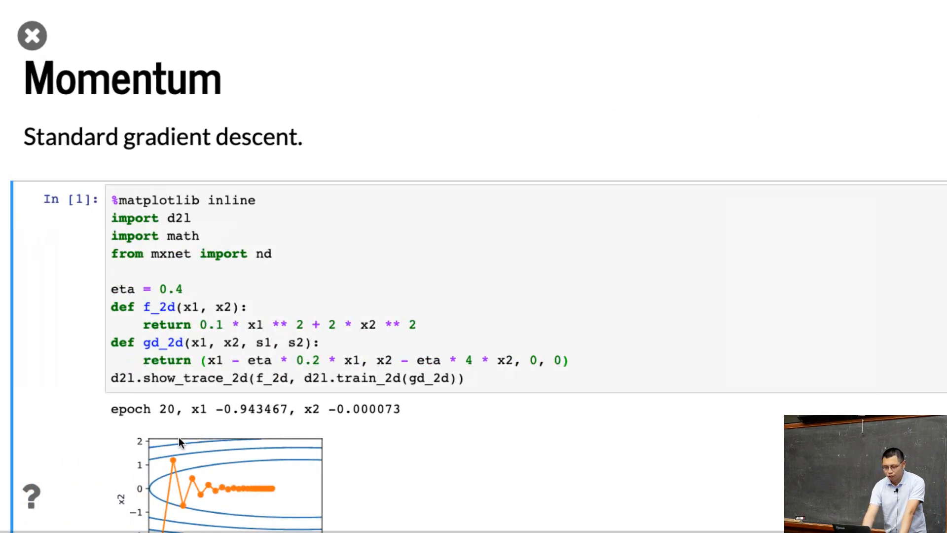
mouse_move(186, 506)
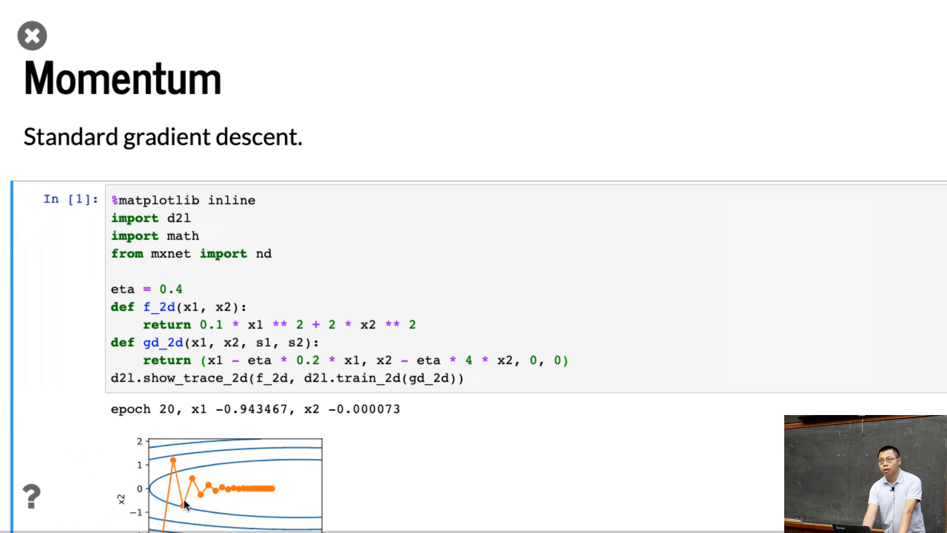
- Scroll the slides to compare the standard gradient descent zigzag trace
scroll(down, 3)
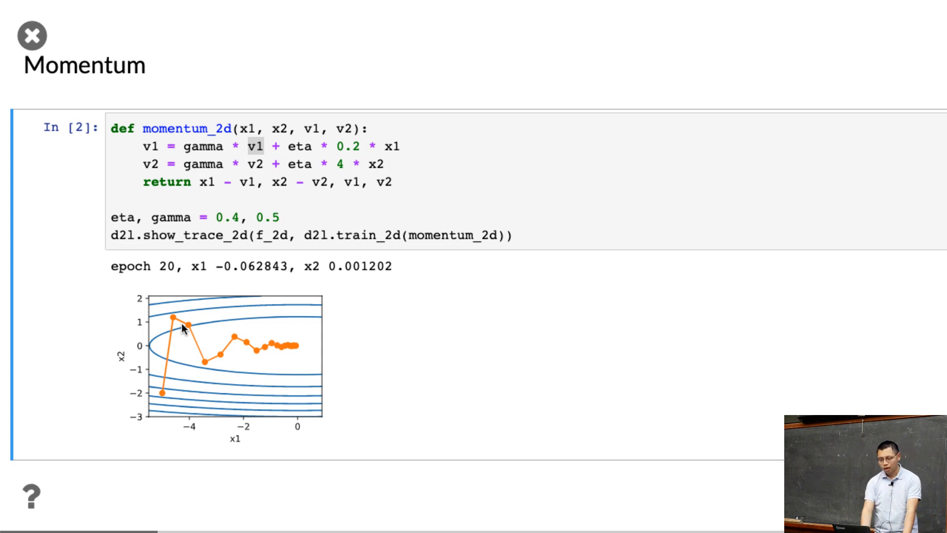
mouse_move(154, 403)
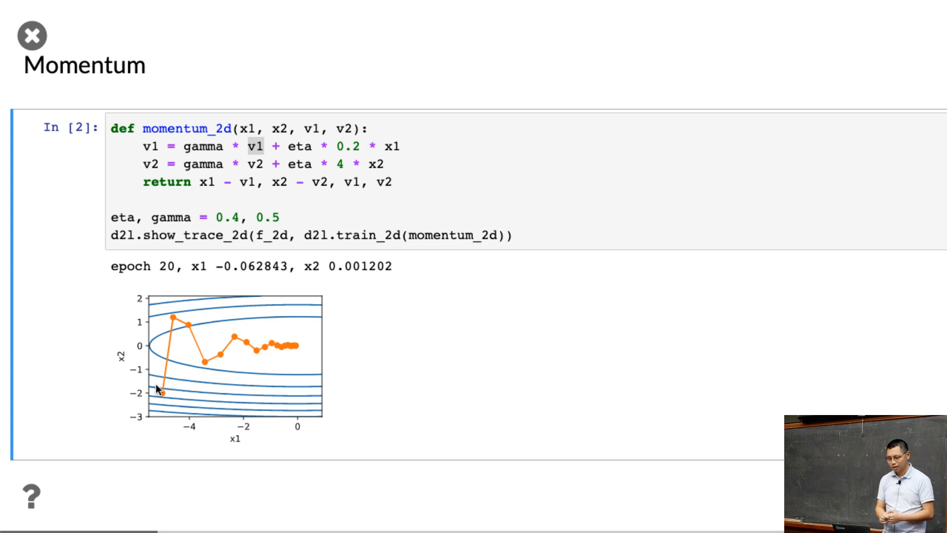
mouse_move(65, 228)
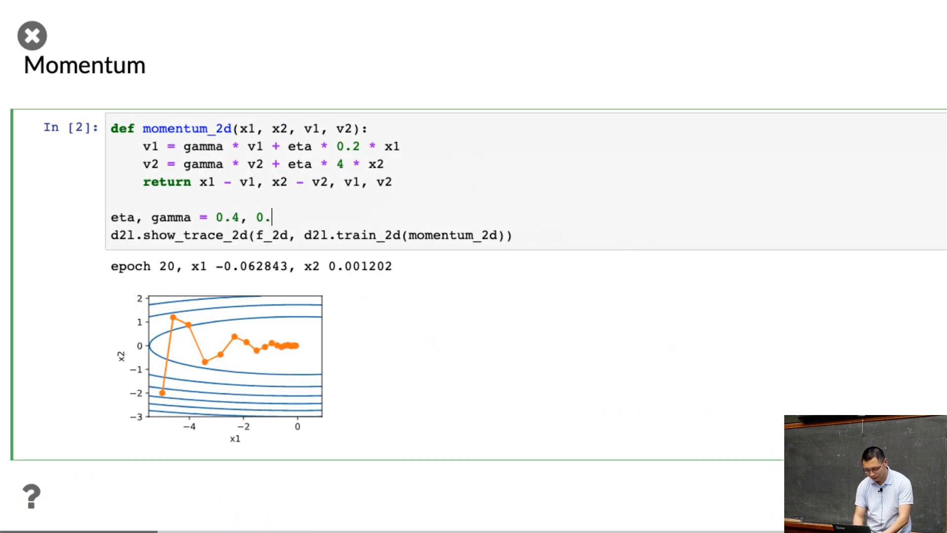
- Edit the momentum cell's gamma value to rerun with 0.9, then 0.2
text(9)
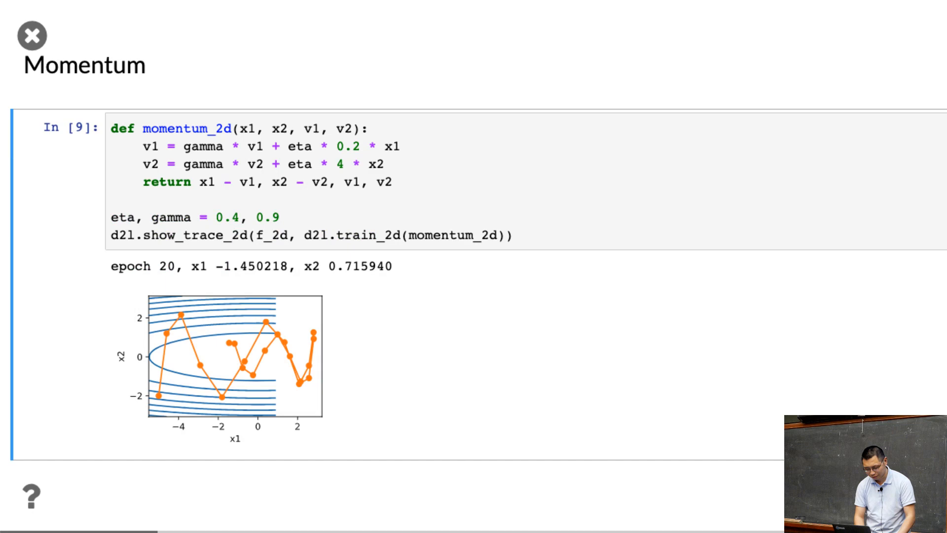
mouse_move(479, 405)
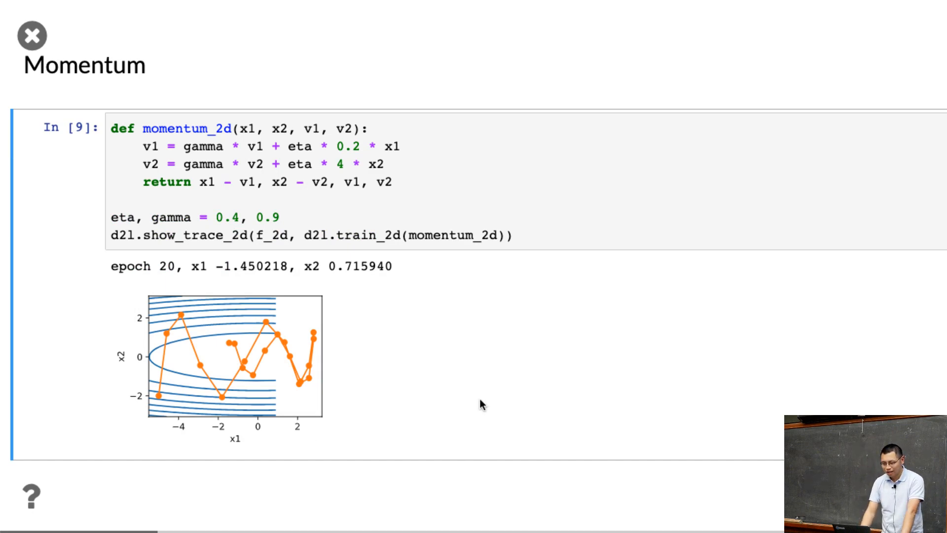
click(280, 218)
text(2)
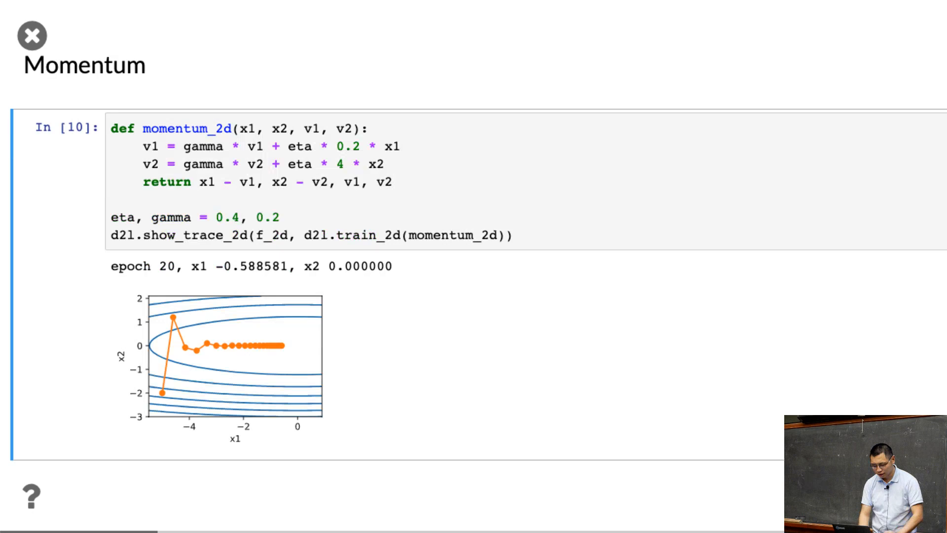
mouse_move(372, 352)
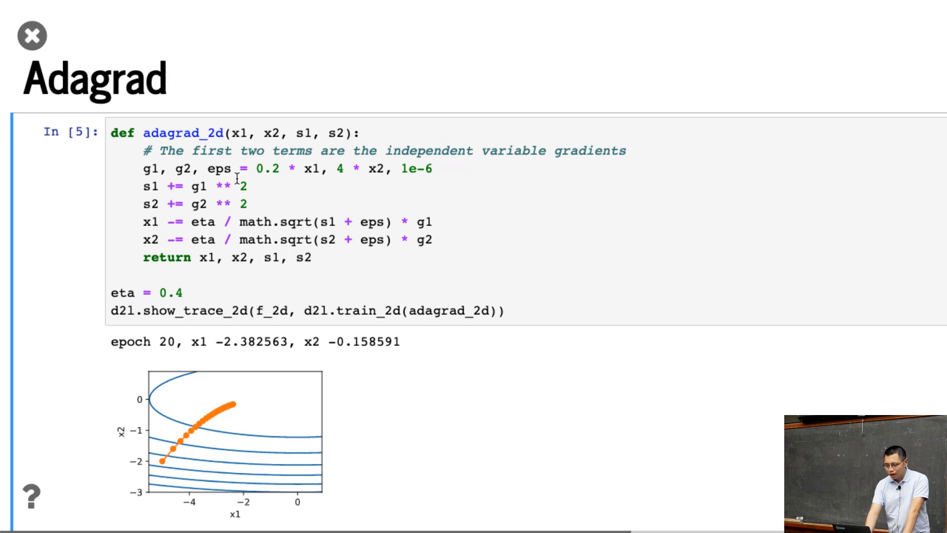
mouse_move(181, 170)
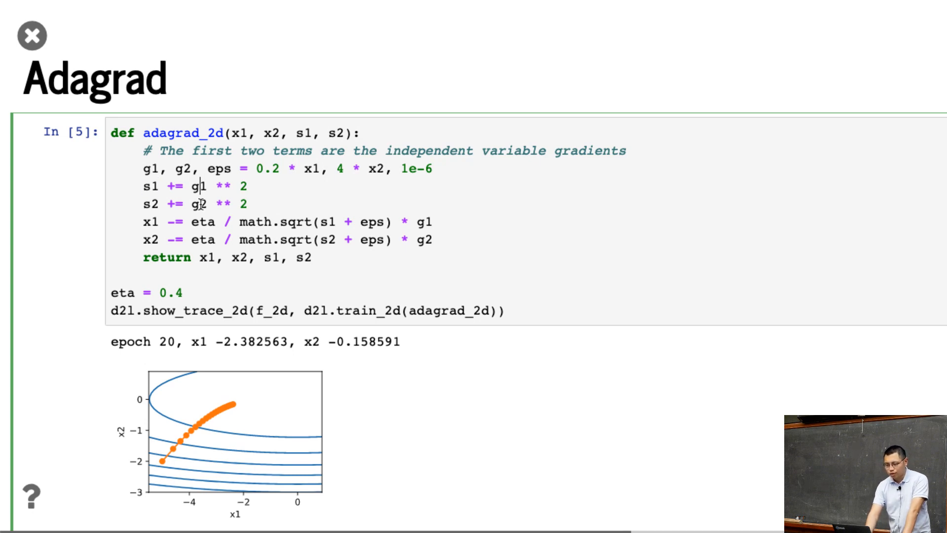
mouse_move(256, 207)
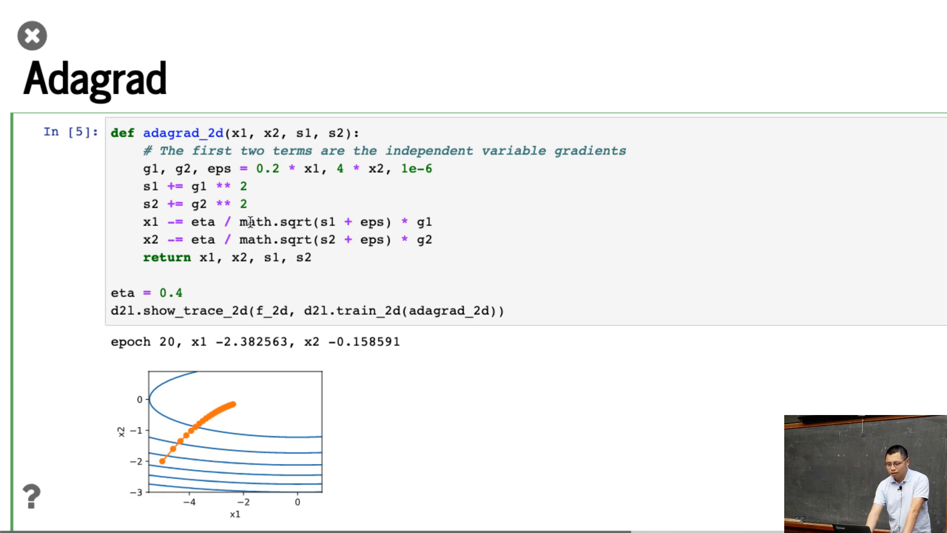
double_click(326, 223)
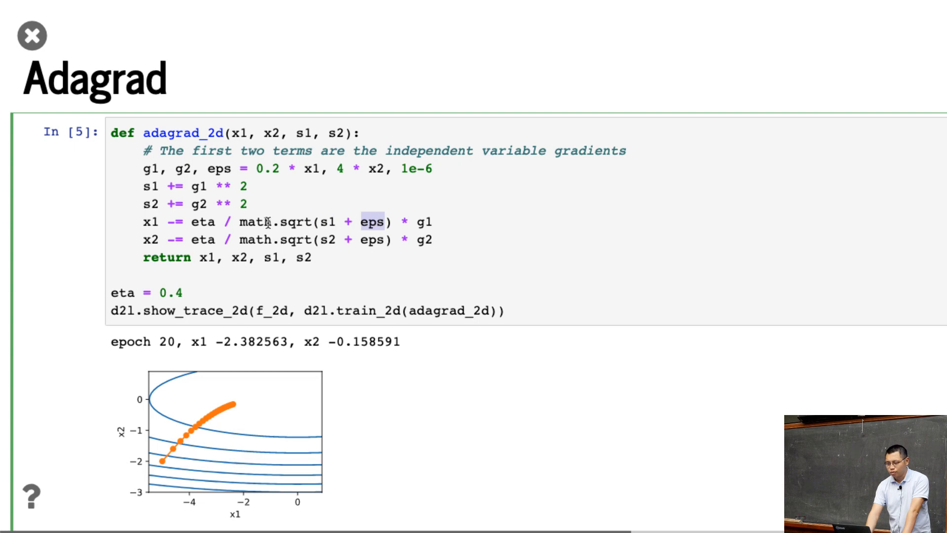
mouse_move(193, 221)
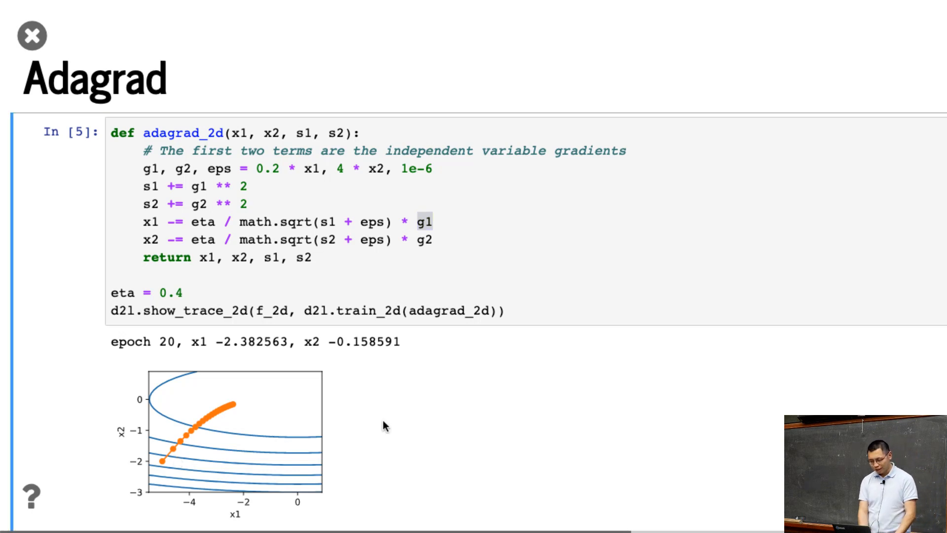
scroll(down, 3)
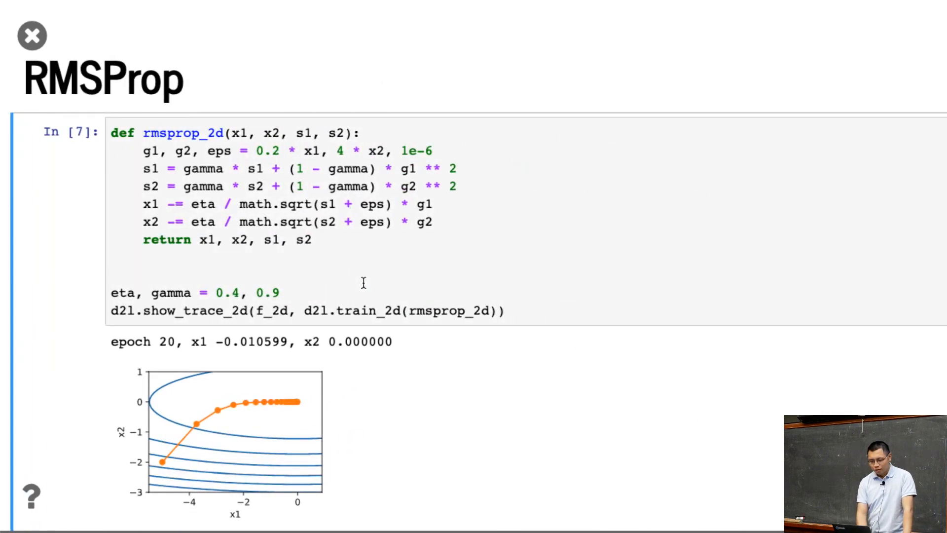
mouse_move(267, 187)
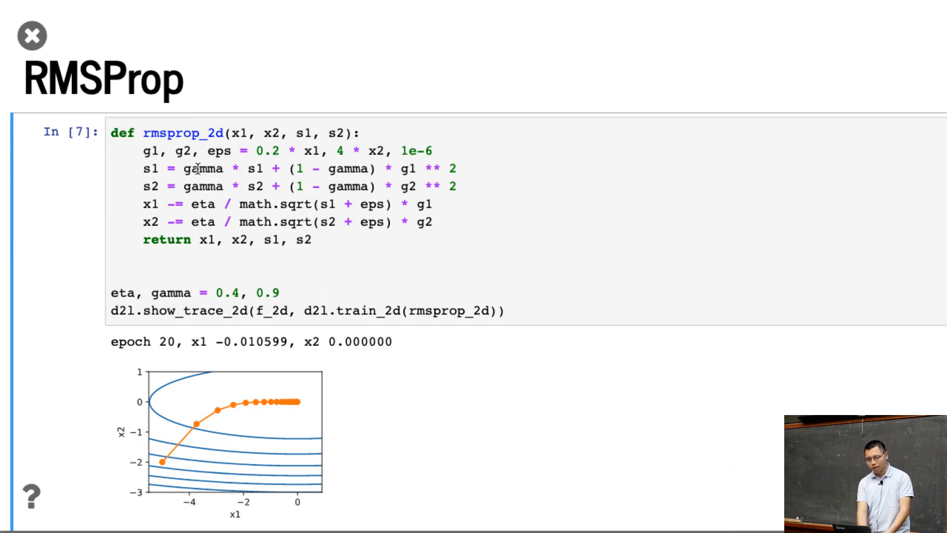
drag(291, 169, 381, 168)
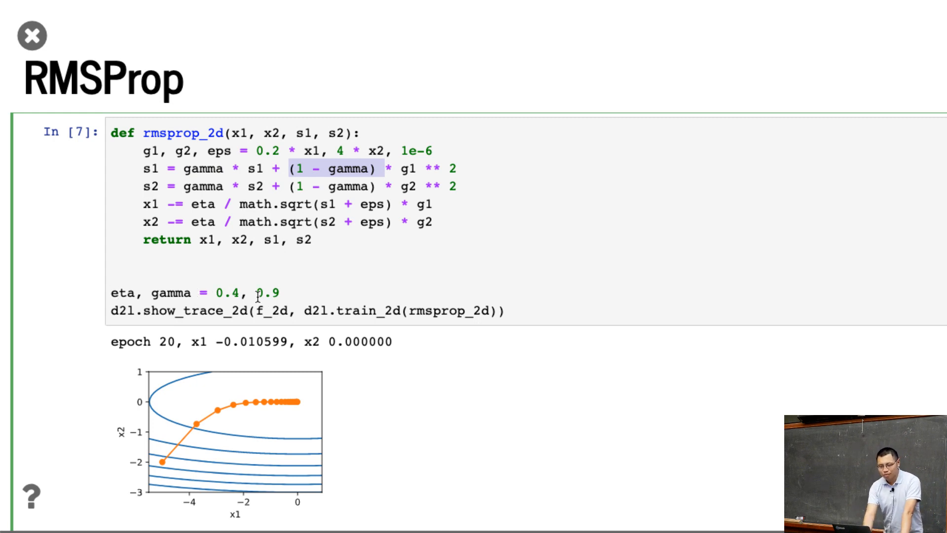
mouse_move(292, 292)
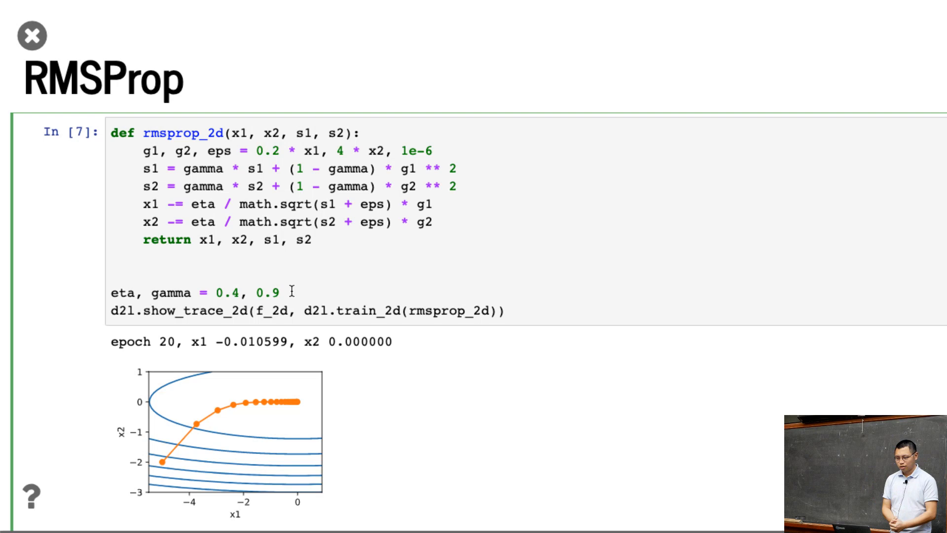
mouse_move(197, 441)
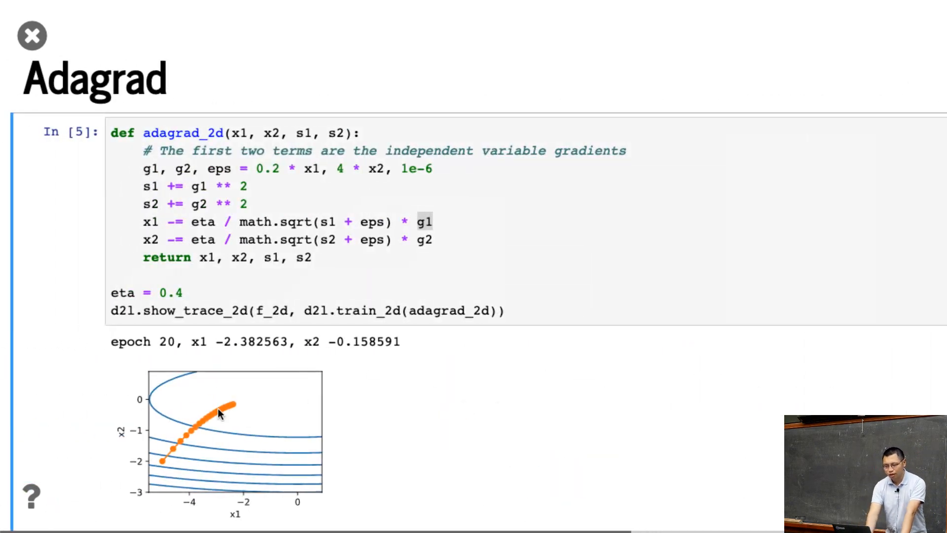
mouse_move(201, 454)
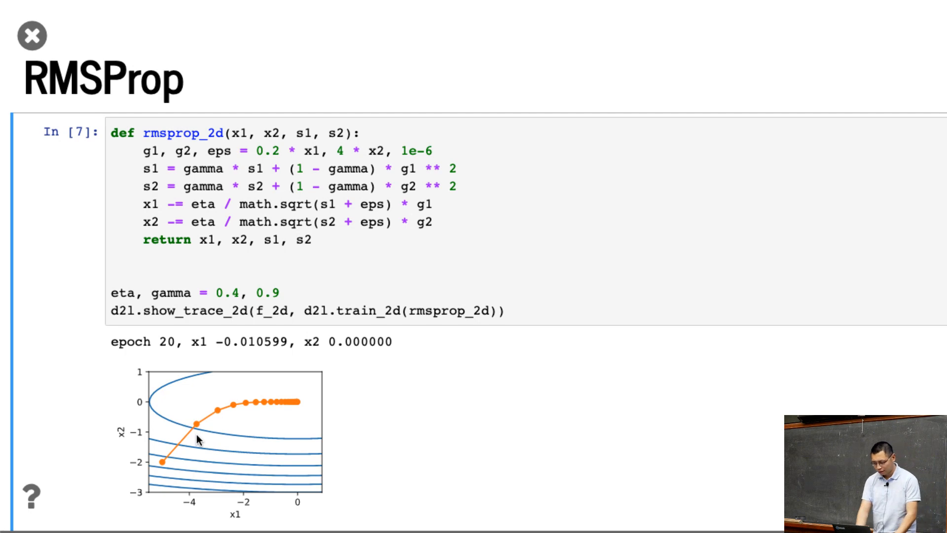
mouse_move(444, 445)
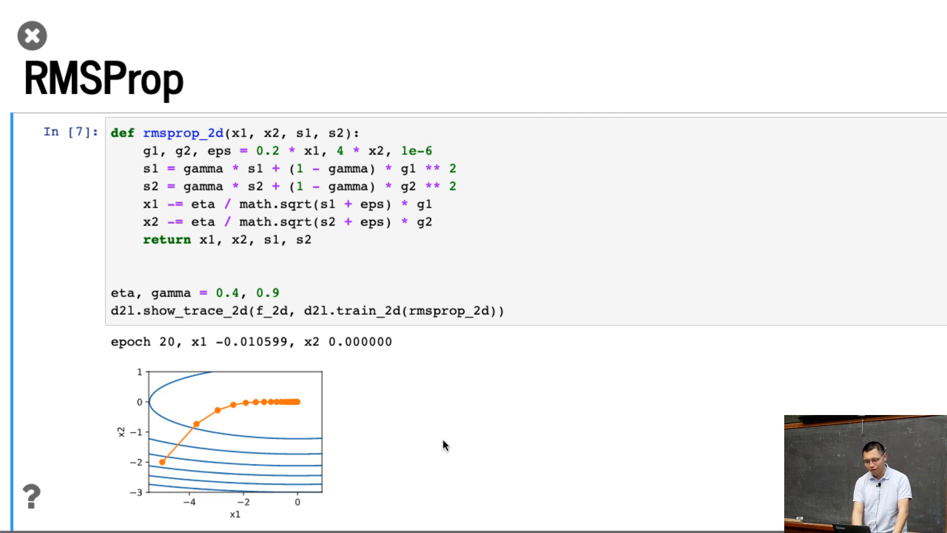